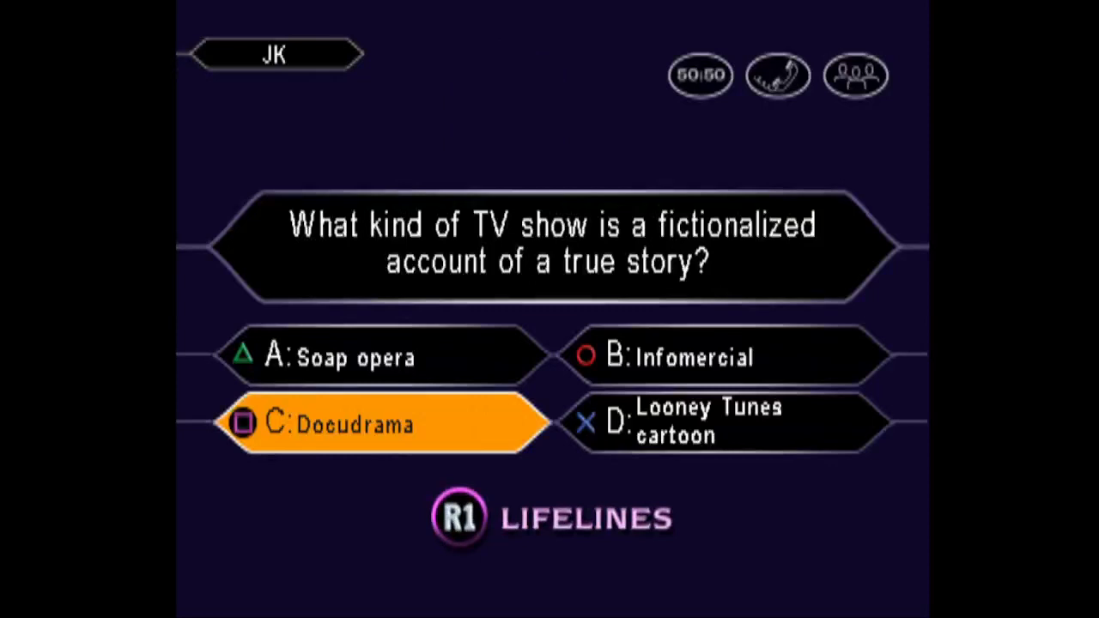
Answer C: Docudrama for the true-story TV question, then A: Time & tide for the 'wait for no man' question.
{"action": "left_click", "coordinate": [378, 422]}
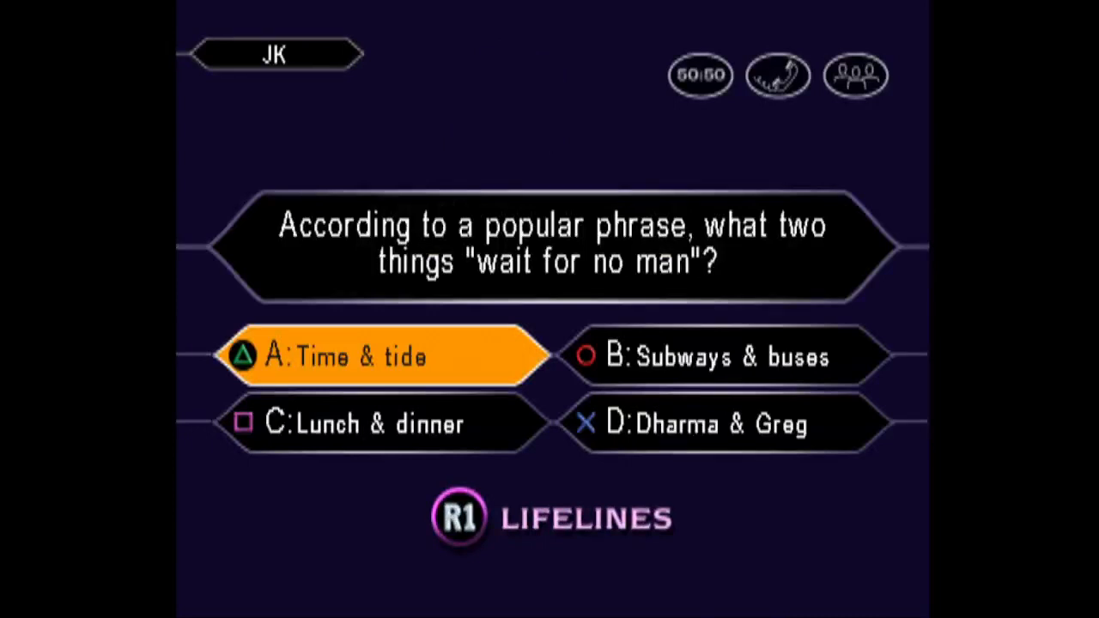
{"action": "left_click", "coordinate": [381, 356]}
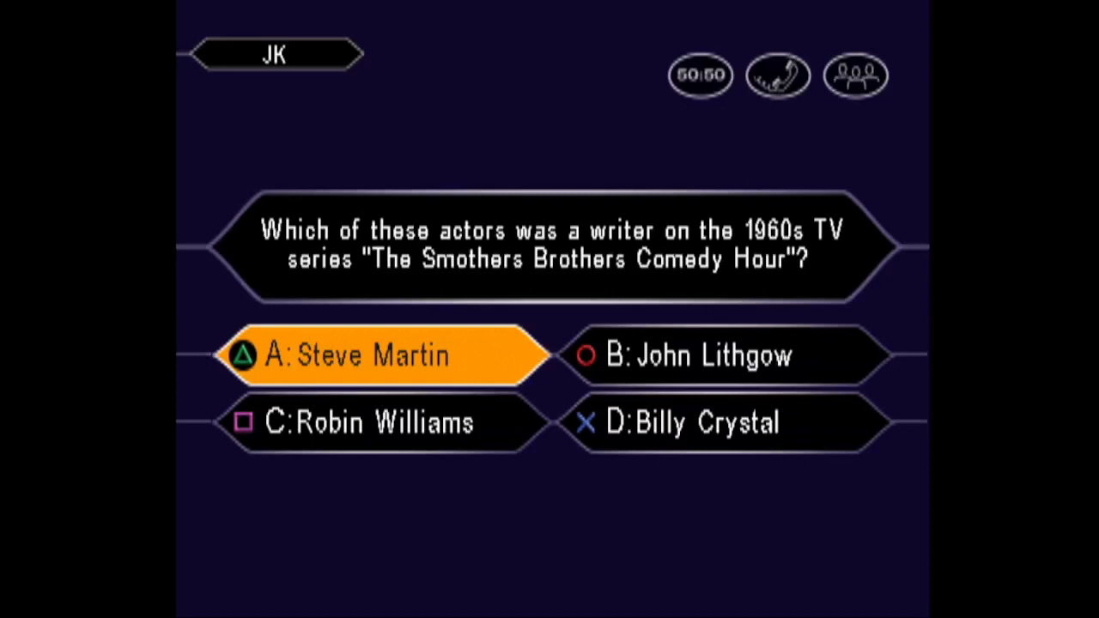
Confirm A: Steve Martin as the final answer to the Smothers Brothers writer question.
{"action": "left_click", "coordinate": [378, 354]}
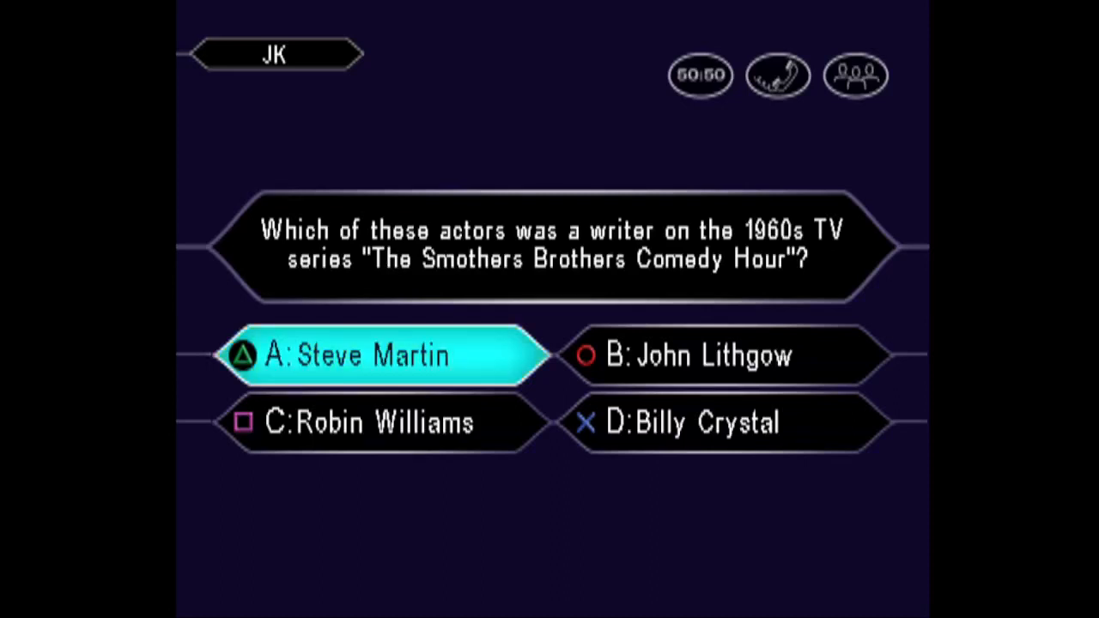